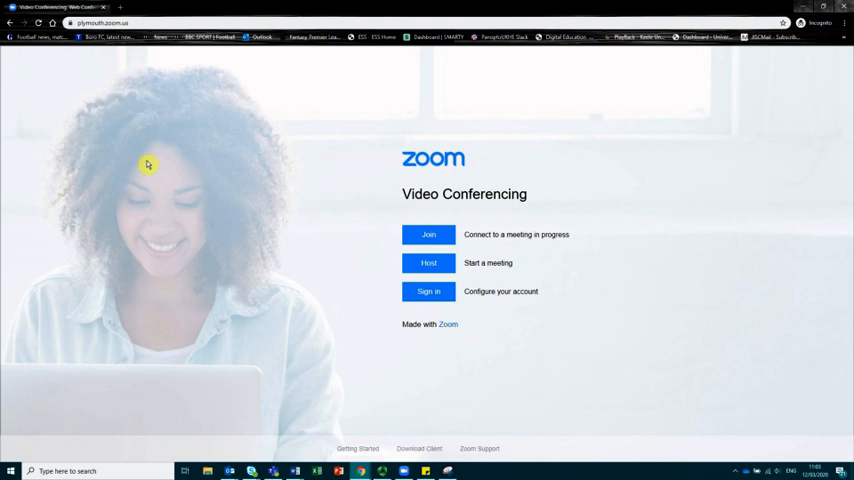
pyautogui.moveTo(136, 72)
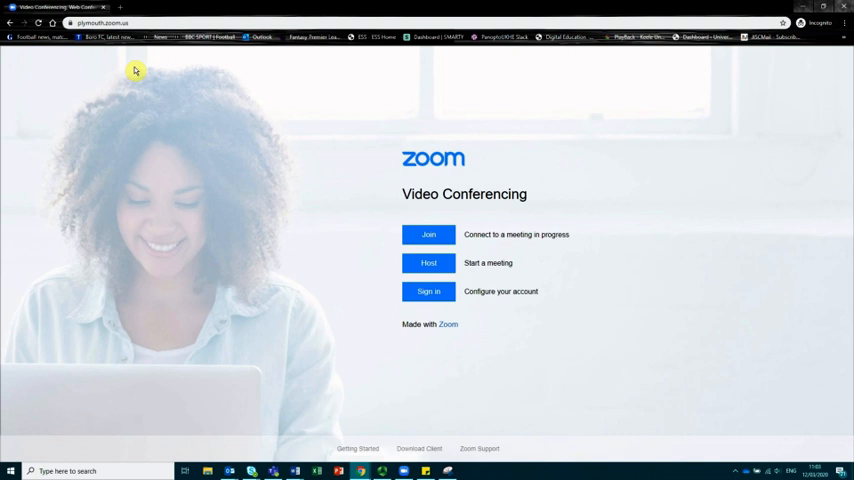
pyautogui.moveTo(318, 112)
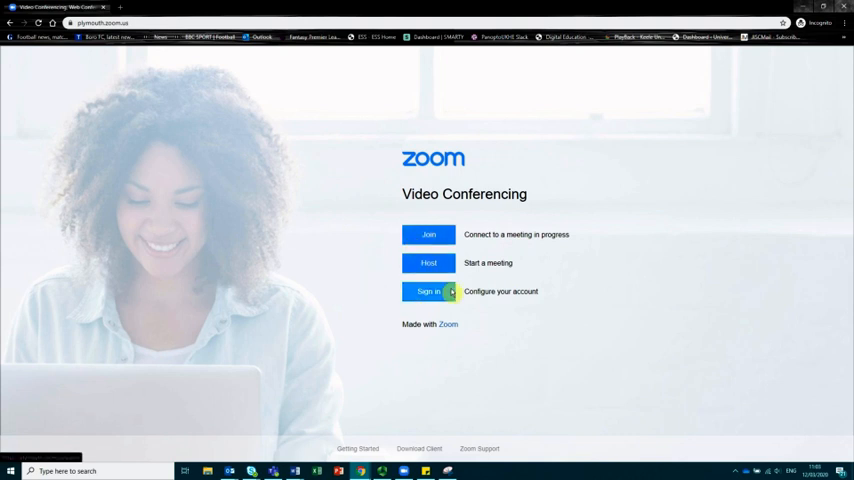
pyautogui.click(428, 292)
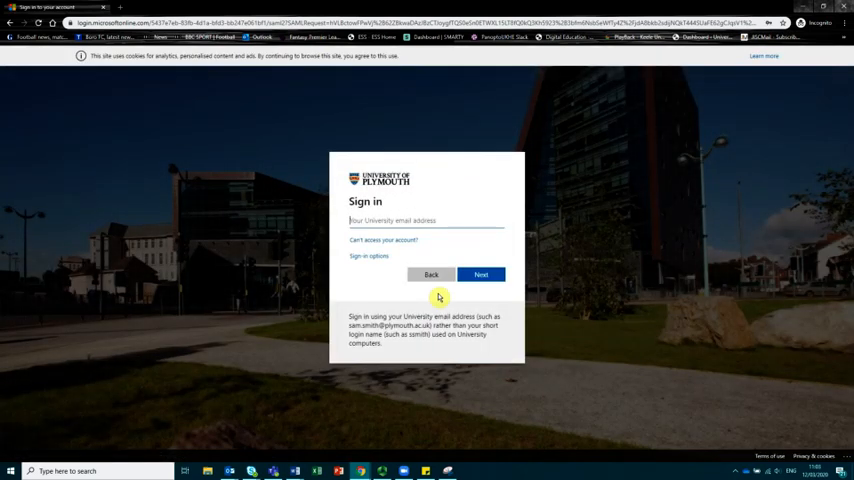
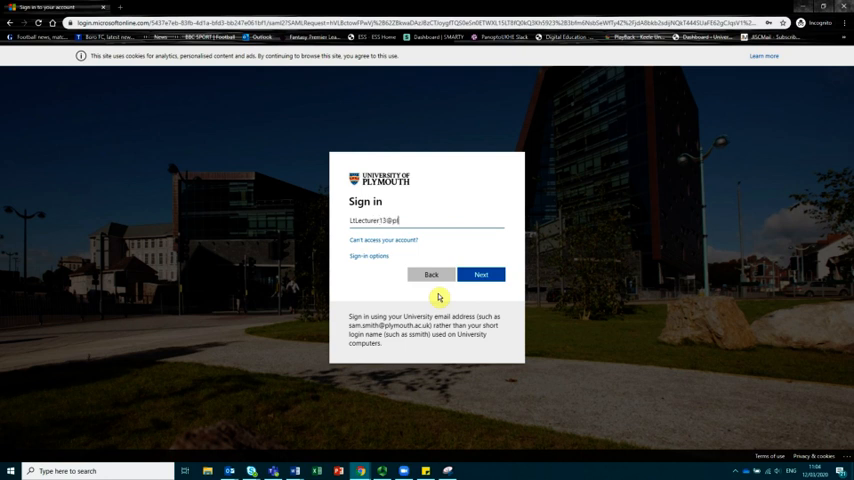
pyautogui.click(480, 274)
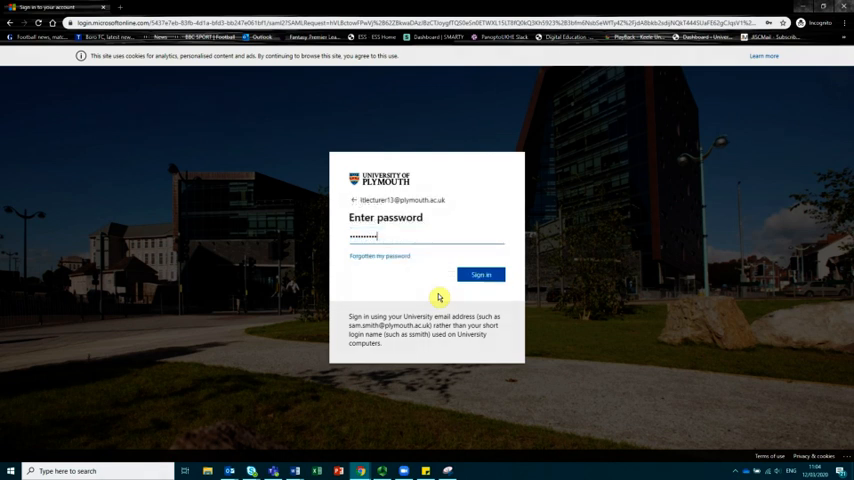
pyautogui.click(480, 274)
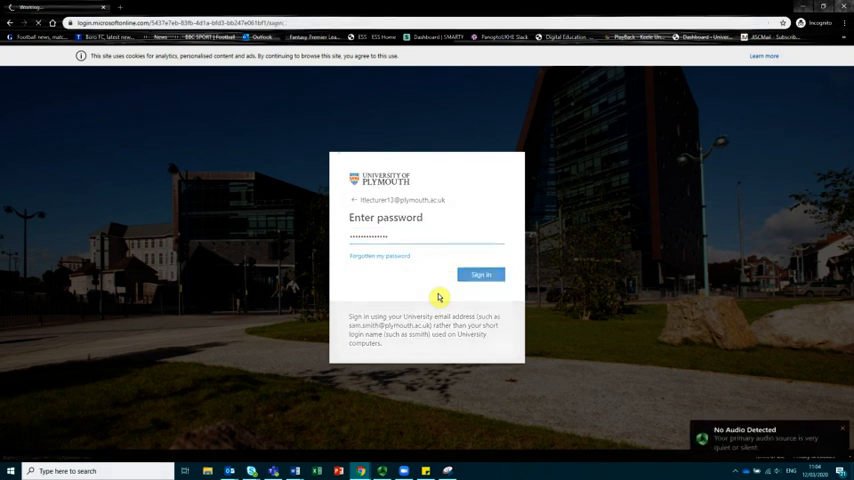
pyautogui.click(480, 274)
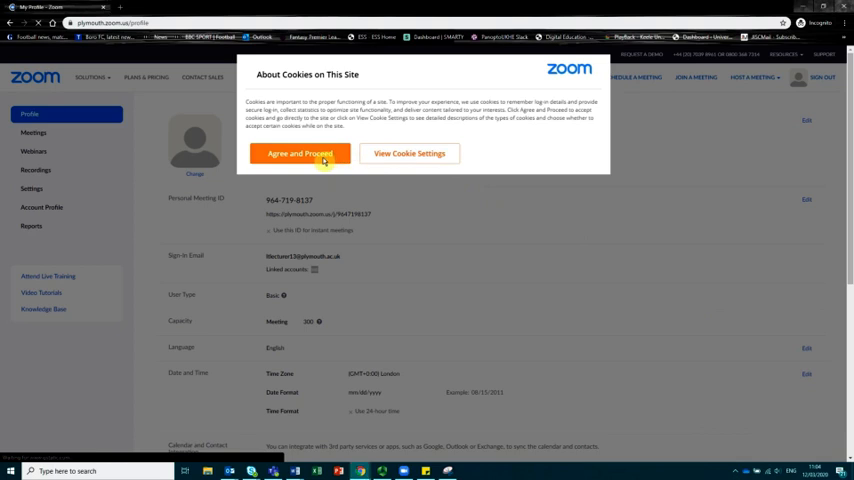
# Agree to the site's cookies and close the Preferences Submitted confirmation.
pyautogui.click(300, 152)
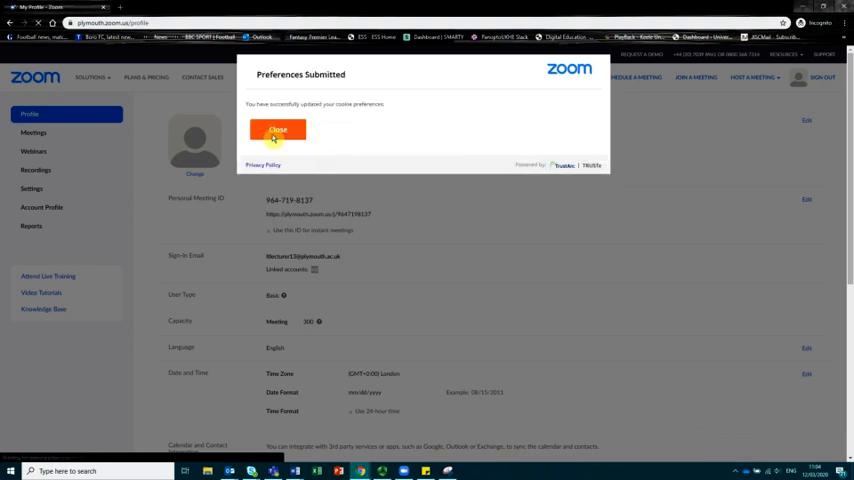
pyautogui.click(278, 130)
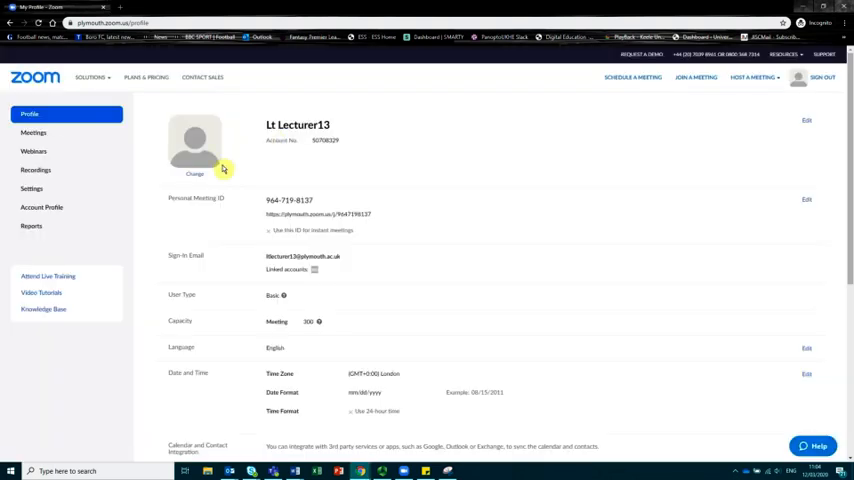
pyautogui.moveTo(504, 178)
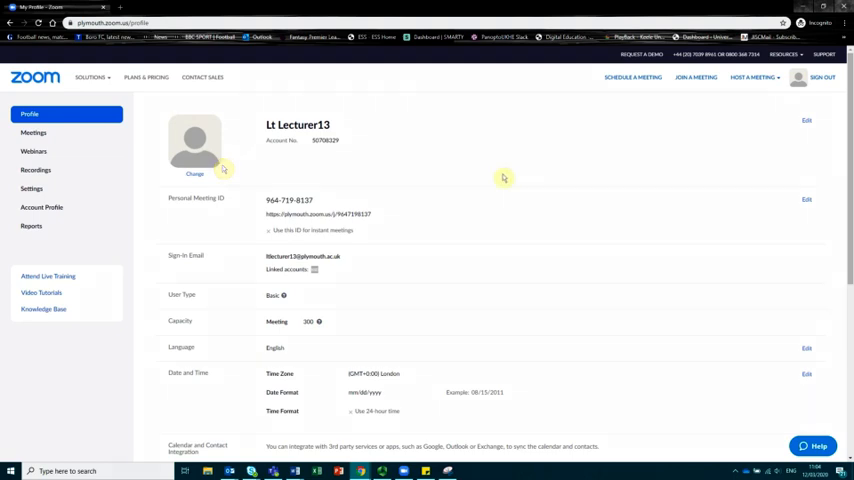
pyautogui.scroll(-3)
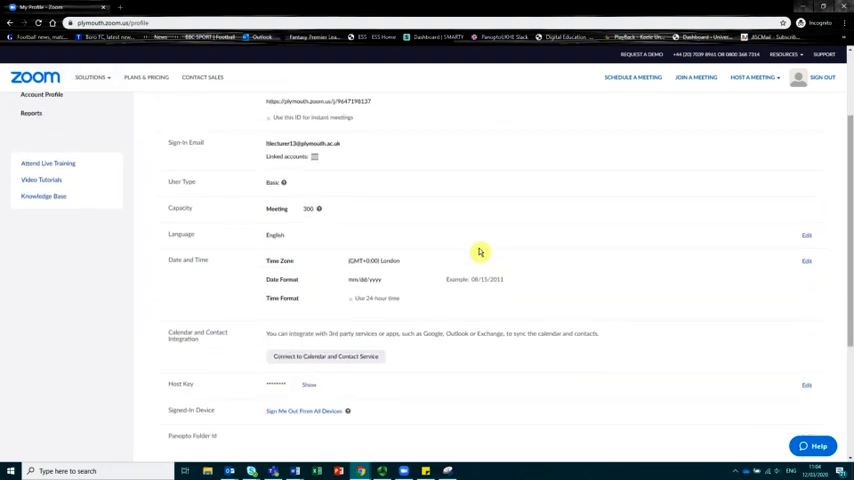
pyautogui.scroll(-3)
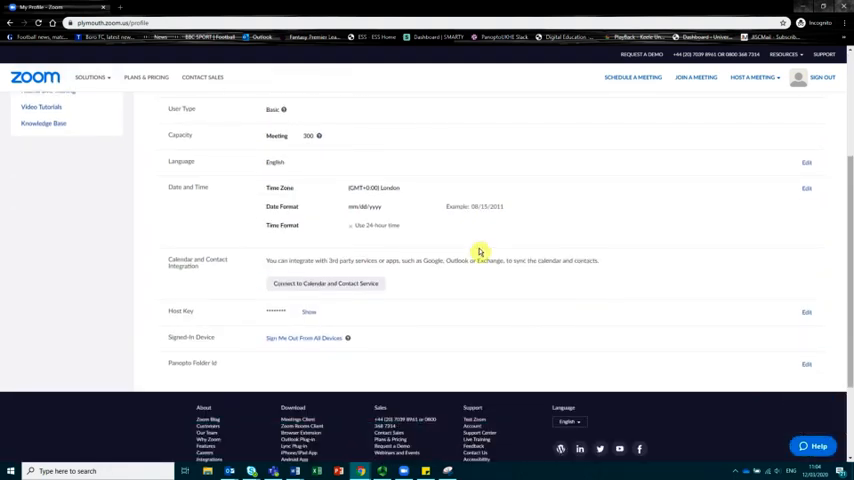
pyautogui.scroll(3)
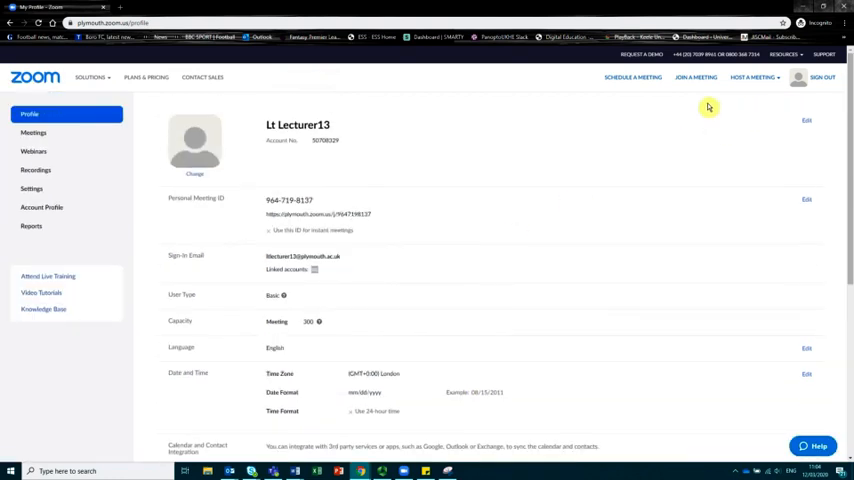
pyautogui.click(752, 76)
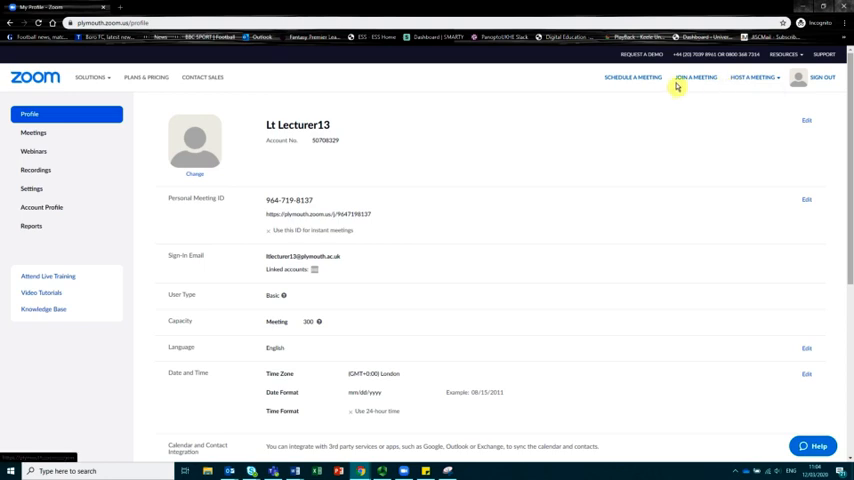
# Launch the Zoom desktop client so it shows the upcoming meetings list.
pyautogui.click(786, 54)
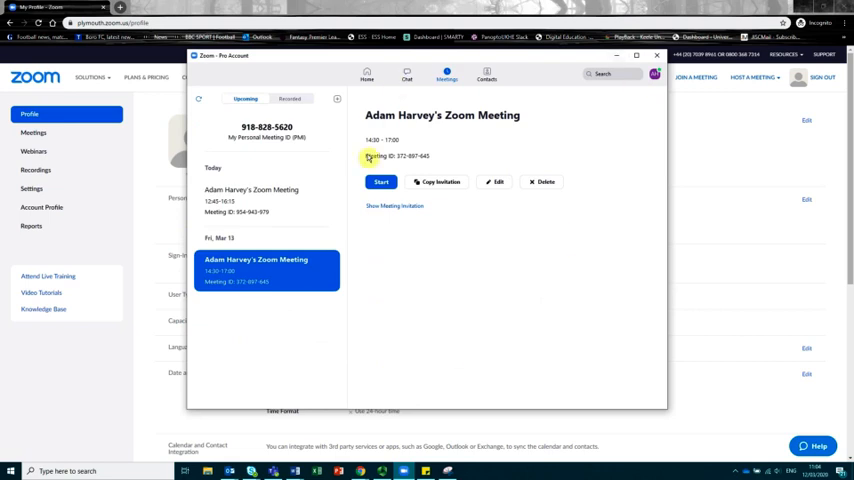
# Switch the Zoom client to its Home screen with New Meeting, Join, Schedule and Share screen.
pyautogui.click(368, 74)
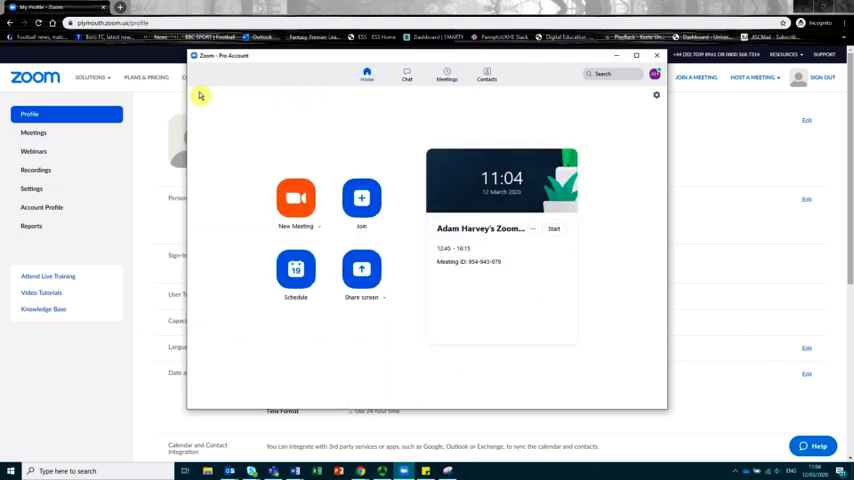
pyautogui.moveTo(288, 336)
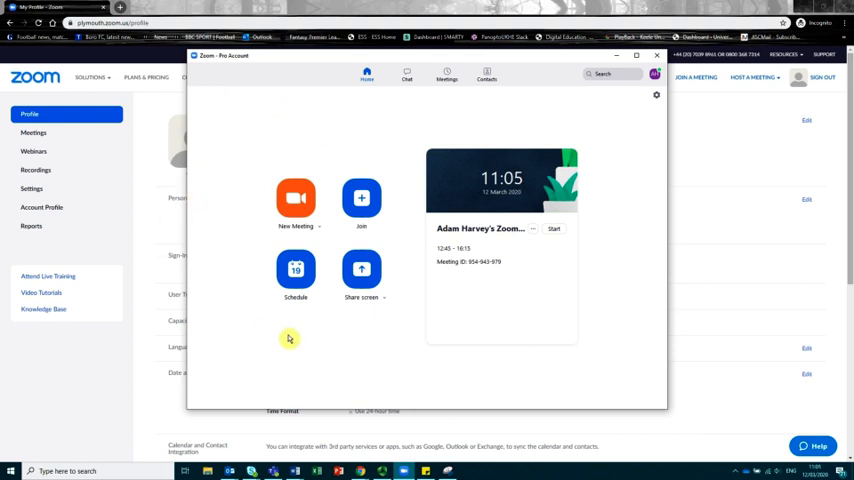
pyautogui.moveTo(336, 216)
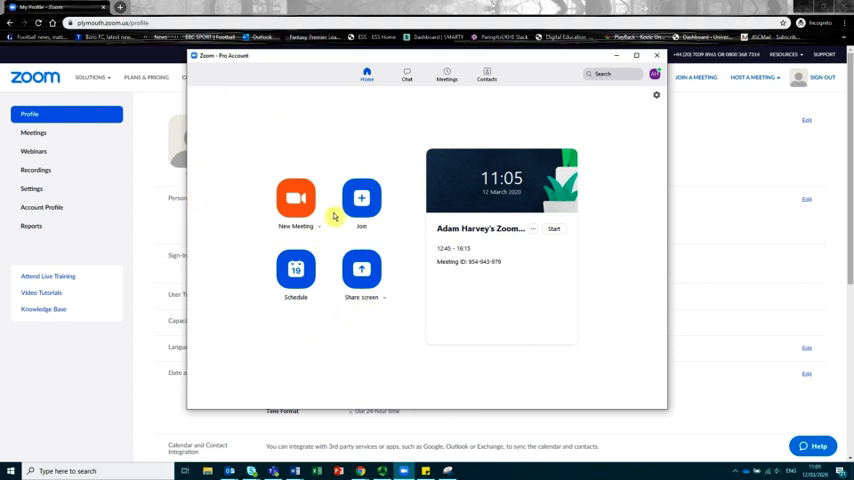